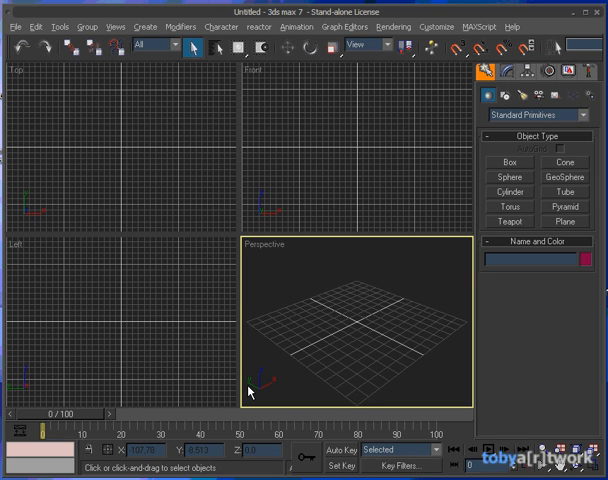
{"action": "mouse_move", "coordinate": [113, 361]}
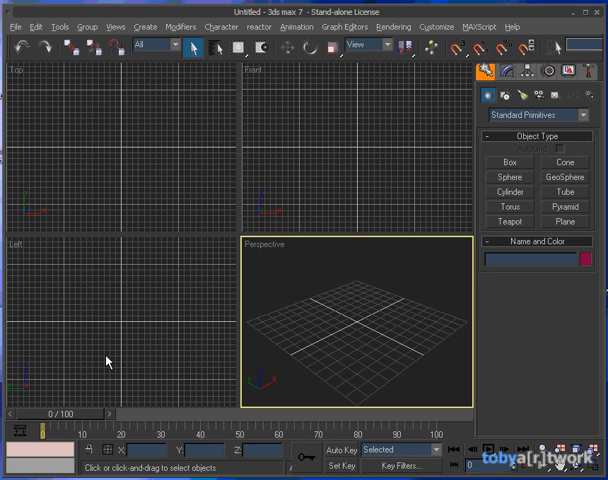
{"action": "mouse_move", "coordinate": [95, 350]}
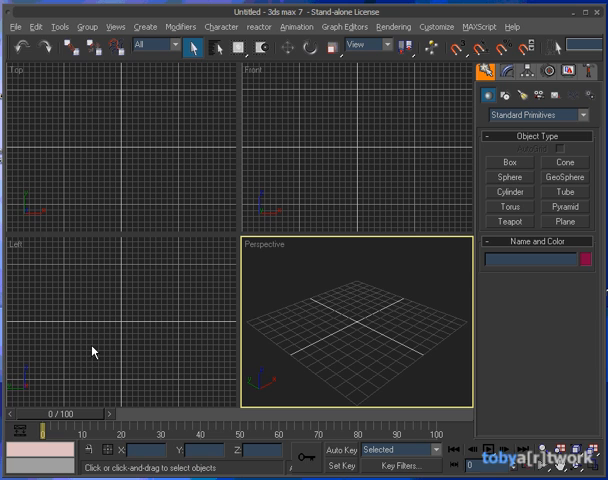
{"action": "mouse_move", "coordinate": [95, 348]}
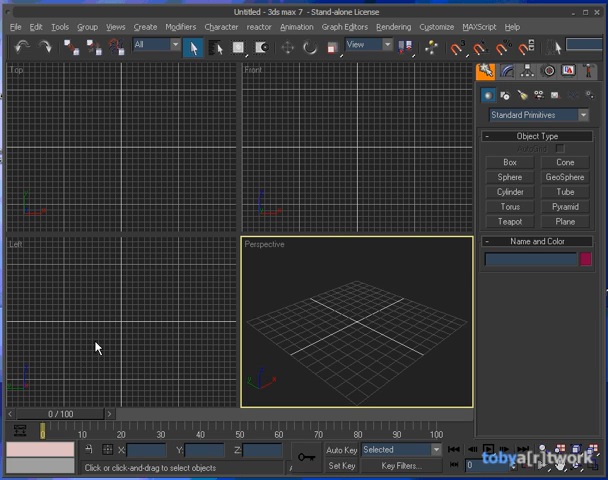
{"action": "mouse_move", "coordinate": [320, 112]}
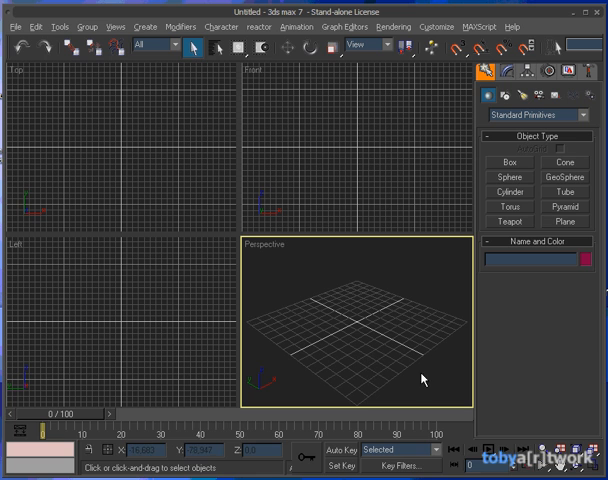
Create Plane01, a plane about 208 by 209 units, as the scene's first object.
{"action": "left_click", "coordinate": [568, 218]}
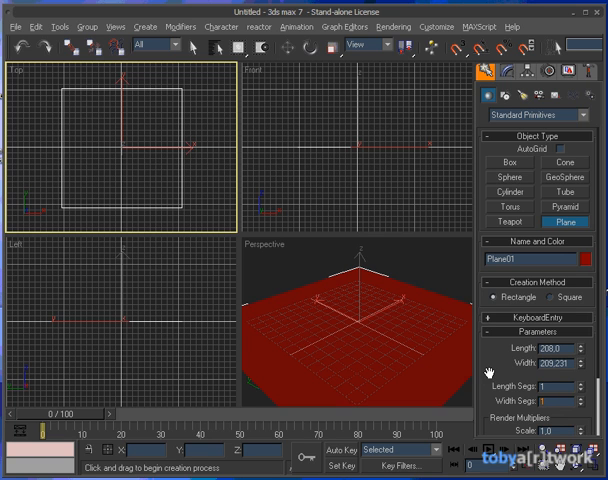
{"action": "mouse_move", "coordinate": [205, 199]}
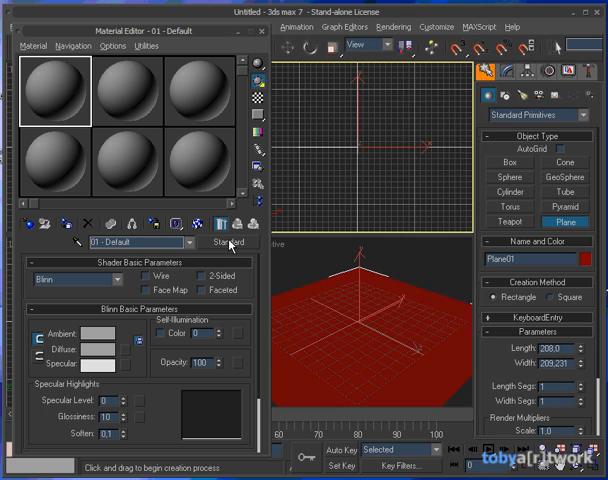
Switch the first material slot to a different material type.
{"action": "left_click", "coordinate": [233, 242]}
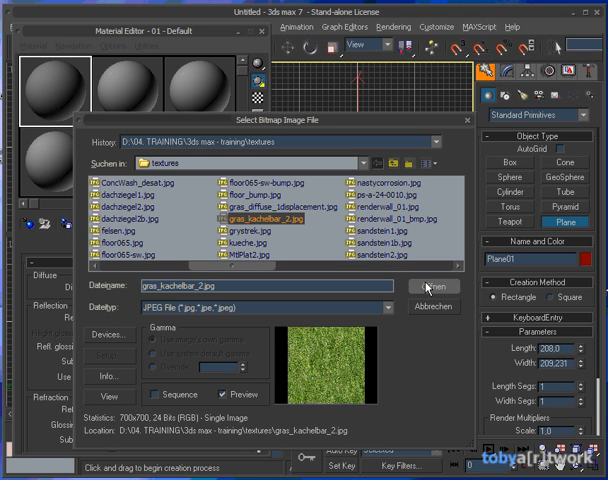
Load gras_kachelbar_2.jpg, show it on Plane01 in the viewport, and close the Material Editor.
{"action": "left_click", "coordinate": [434, 286]}
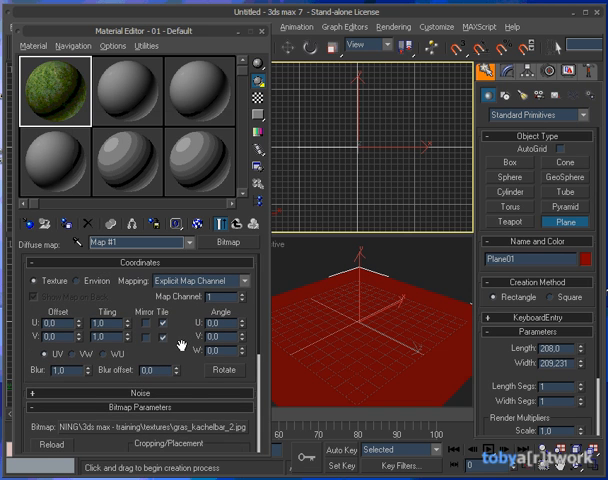
{"action": "left_click", "coordinate": [50, 90]}
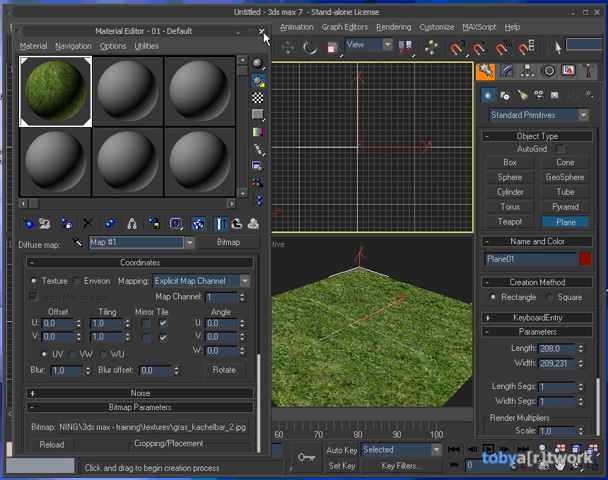
{"action": "left_click", "coordinate": [264, 32]}
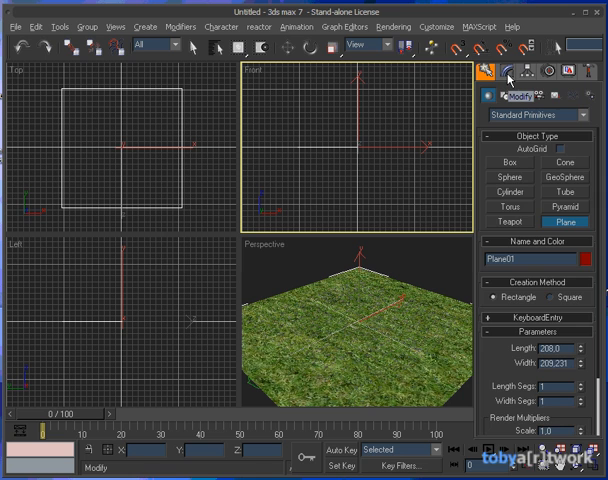
Add a planar UVW Mapping modifier of about 208 by 209 to Plane01.
{"action": "left_click", "coordinate": [510, 70]}
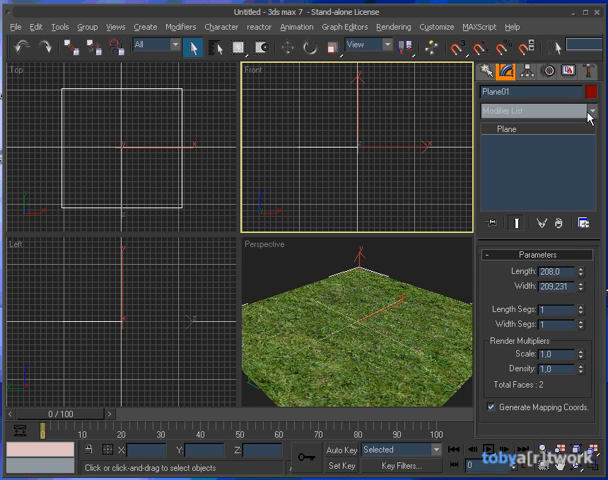
{"action": "left_click", "coordinate": [592, 111]}
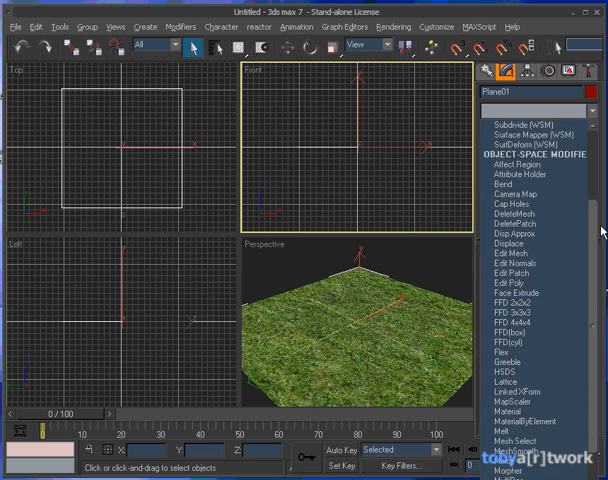
{"action": "scroll", "scroll_direction": "down", "scroll_amount": 3}
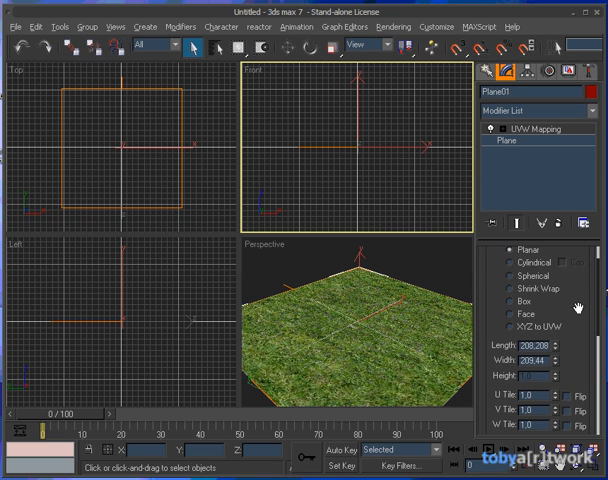
{"action": "scroll", "scroll_direction": "down", "scroll_amount": 3}
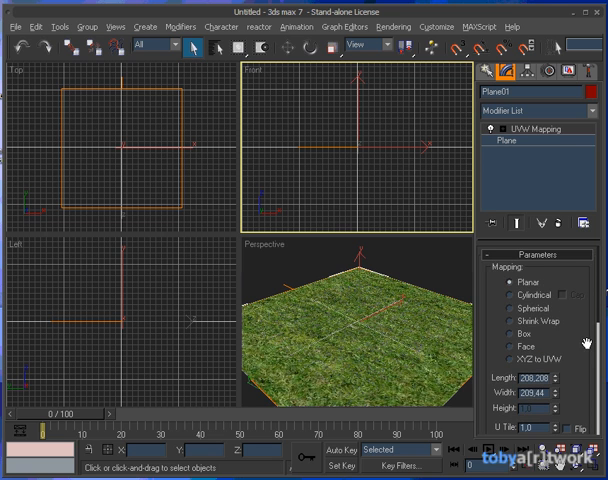
{"action": "scroll", "scroll_direction": "down", "scroll_amount": 3}
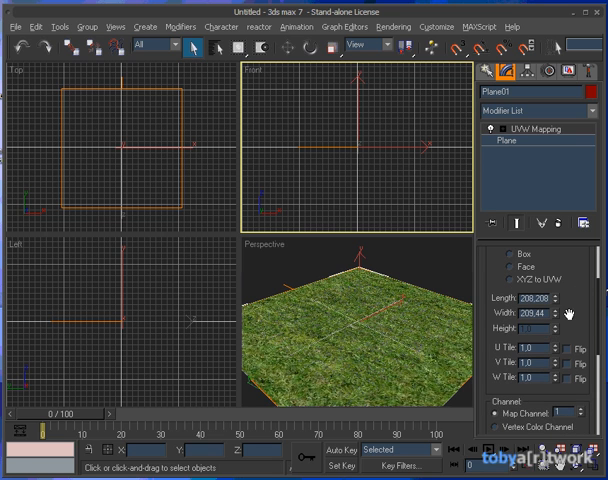
{"action": "scroll", "scroll_direction": "down", "scroll_amount": 3}
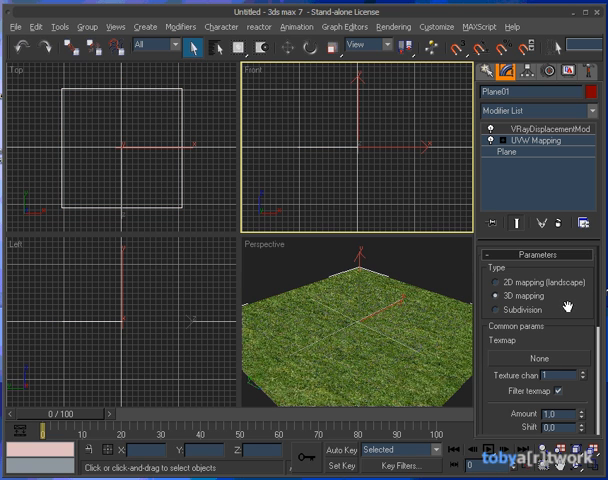
{"action": "mouse_move", "coordinate": [570, 335]}
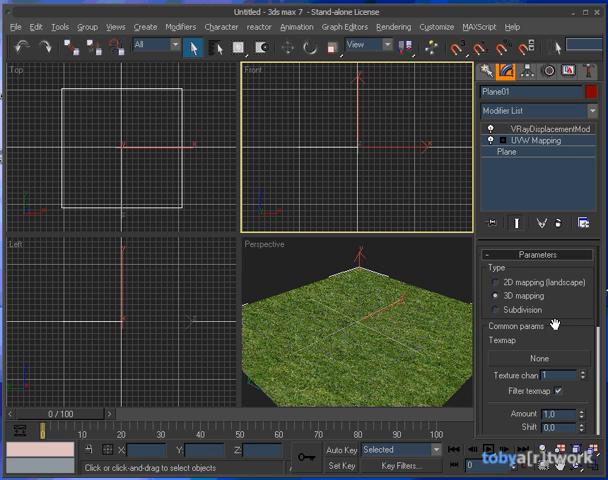
Switch the VRay displacement modifier from 3D to 2D landscape mapping.
{"action": "left_click", "coordinate": [497, 281]}
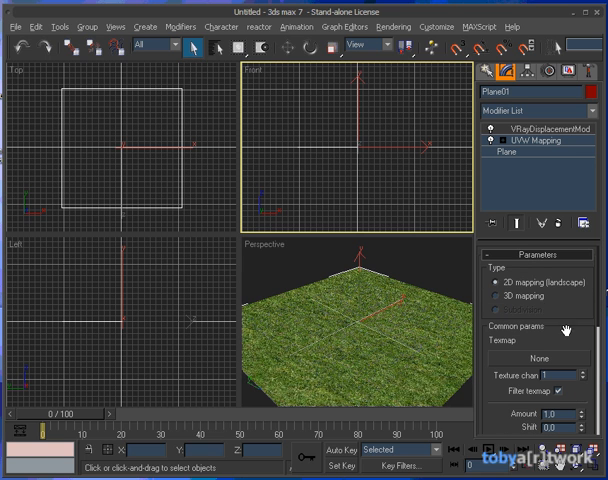
{"action": "scroll", "scroll_direction": "down", "scroll_amount": 3}
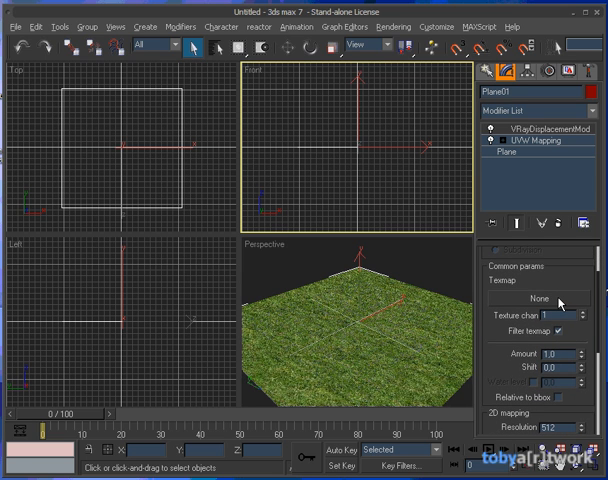
Load gras_diffuse_1displacement.jpg as a Bitmap into the displacement Texmap slot.
{"action": "left_click", "coordinate": [538, 301]}
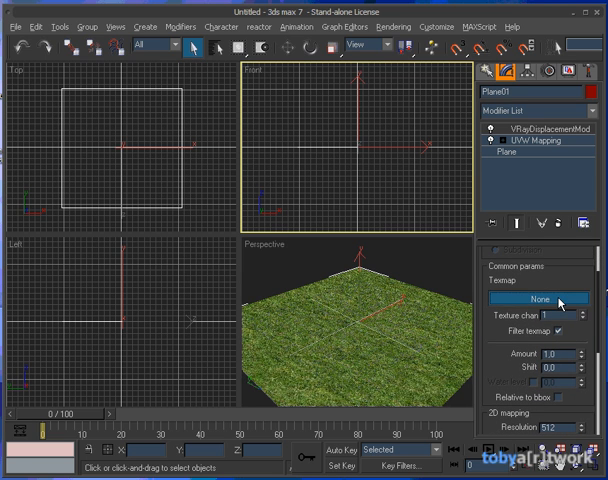
{"action": "left_click", "coordinate": [535, 299]}
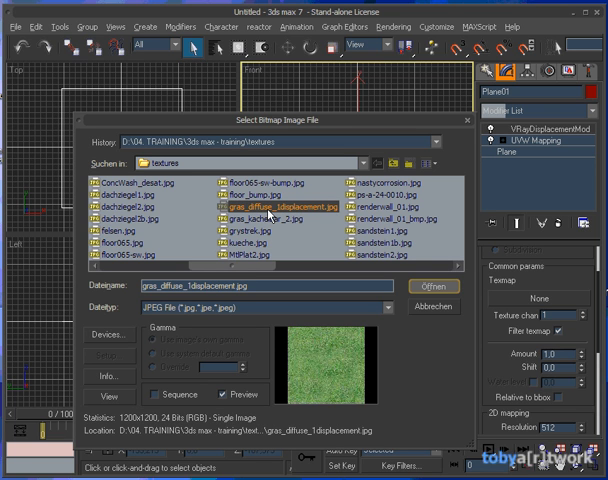
{"action": "mouse_move", "coordinate": [300, 195]}
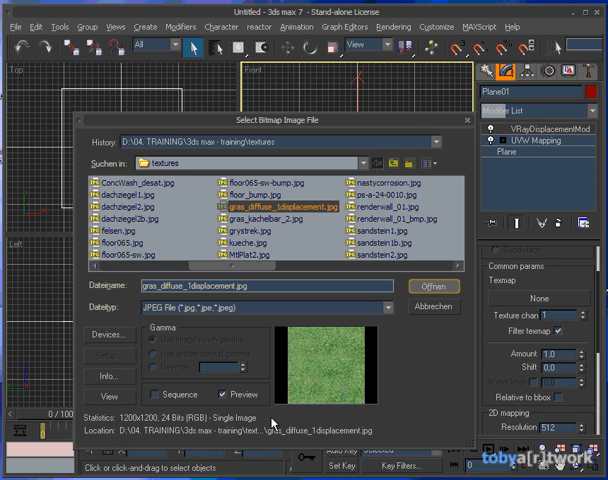
{"action": "mouse_move", "coordinate": [80, 404]}
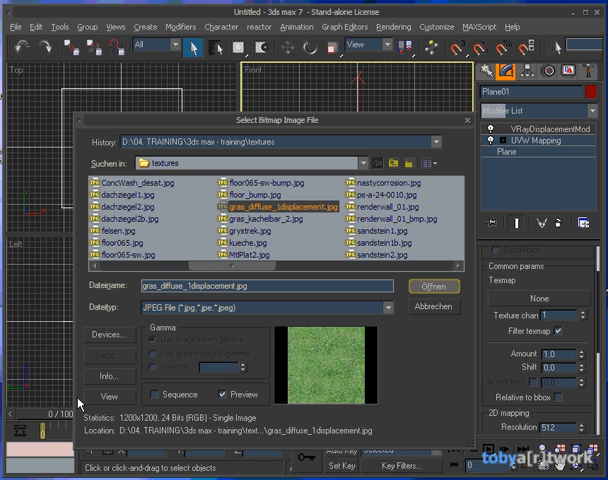
{"action": "mouse_move", "coordinate": [343, 387]}
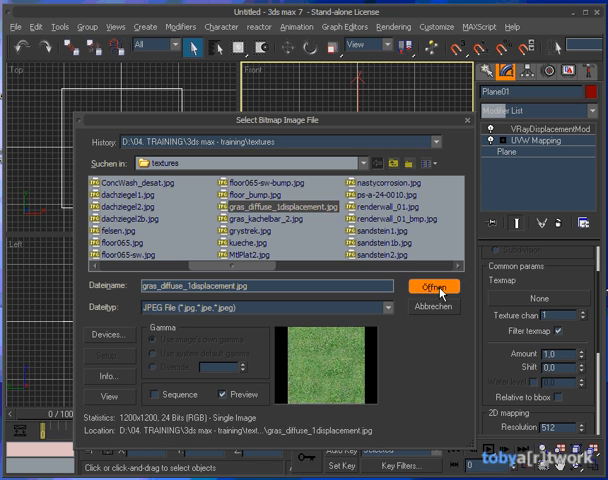
{"action": "left_click", "coordinate": [433, 287]}
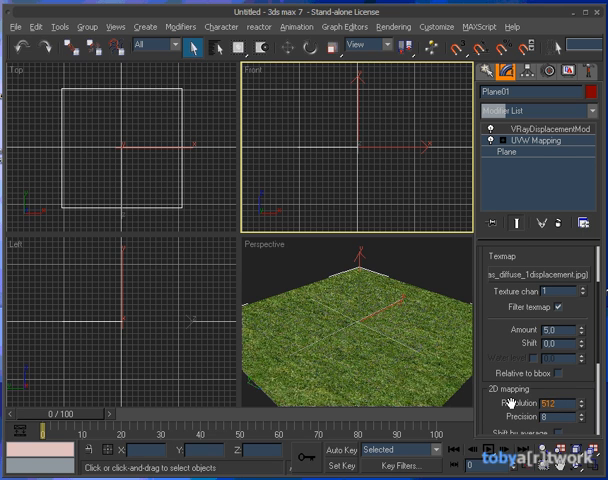
Set displacement amount 5.0, 2D mapping resolution 2048 and precision 16.
{"action": "type", "text": "20"}
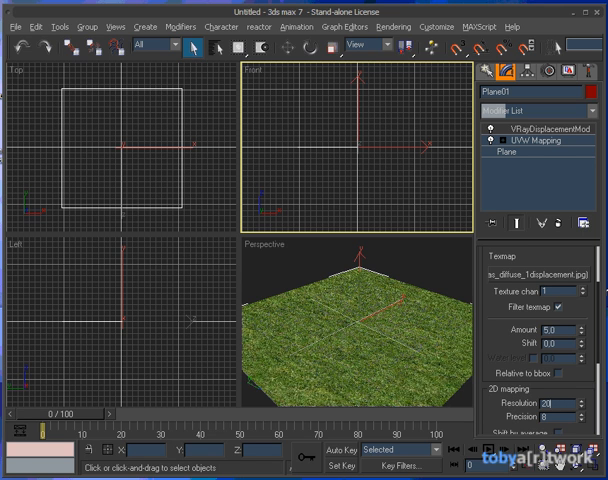
{"action": "type", "text": "2048"}
{"action": "left_click", "coordinate": [559, 416]}
{"action": "type", "text": "16"}
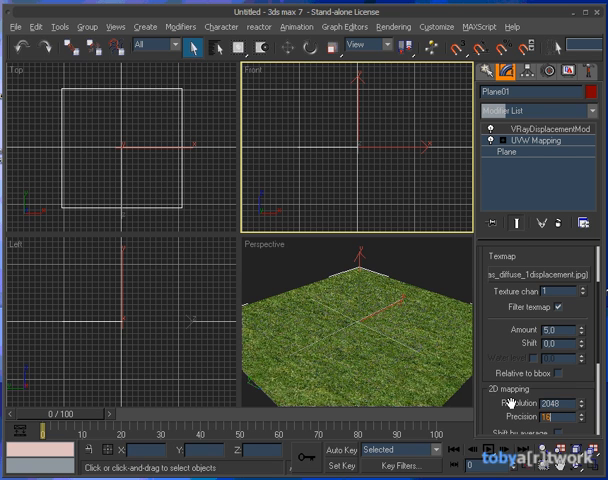
{"action": "scroll", "scroll_direction": "down", "scroll_amount": 3}
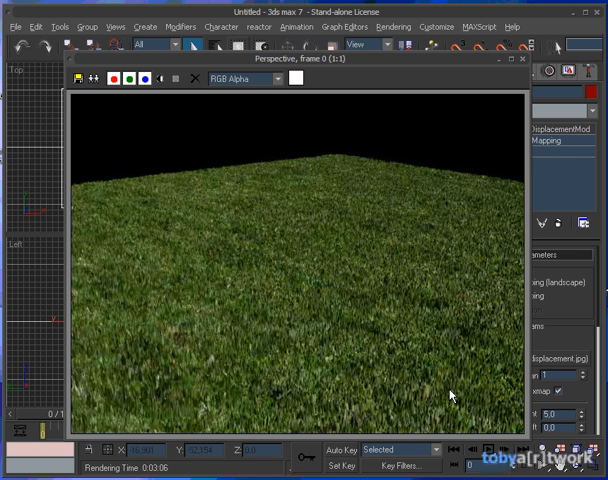
{"action": "mouse_move", "coordinate": [350, 392]}
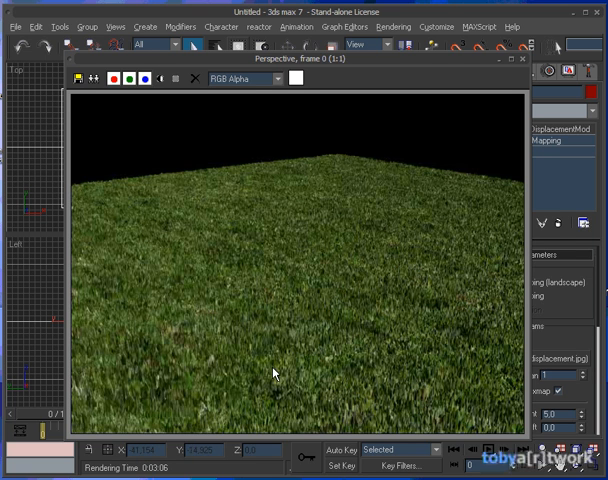
{"action": "mouse_move", "coordinate": [313, 289]}
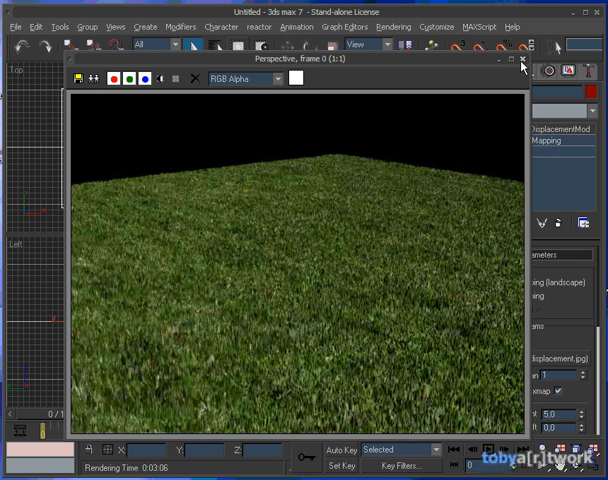
Close the render window showing the dense 3D grass field.
{"action": "left_click", "coordinate": [521, 65]}
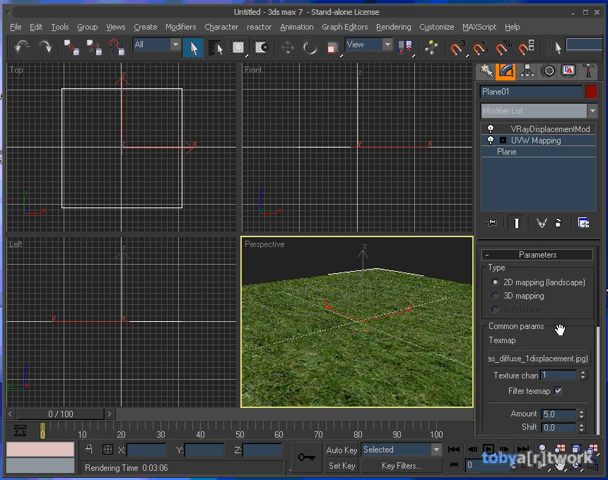
{"action": "scroll", "scroll_direction": "down", "scroll_amount": 3}
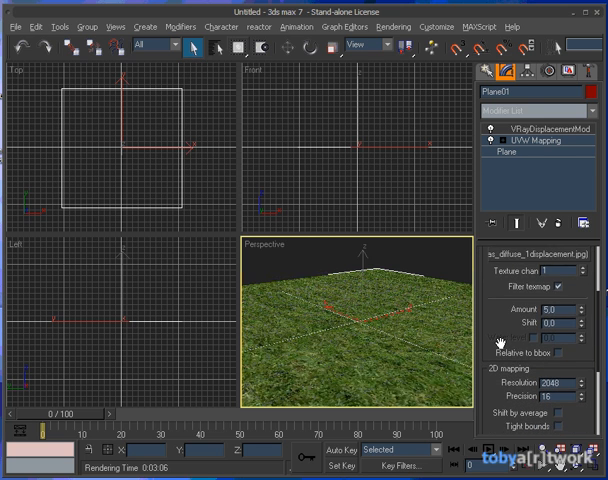
{"action": "scroll", "scroll_direction": "down", "scroll_amount": 3}
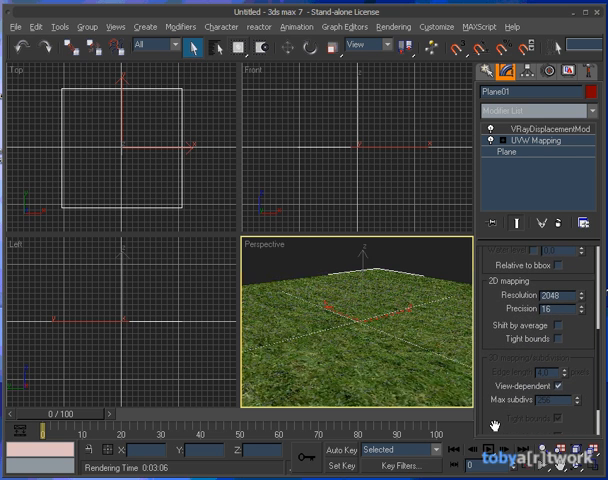